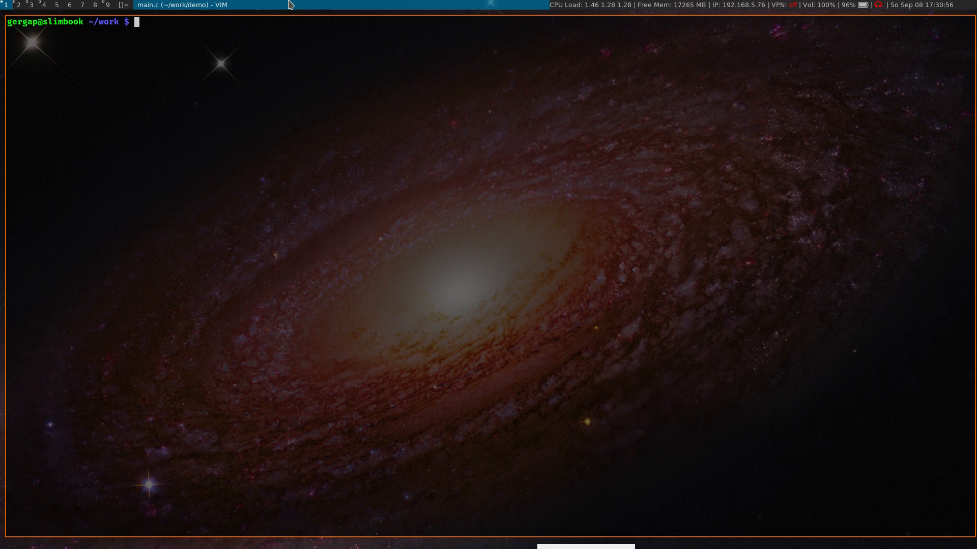
Step: Create and enter a demo folder, initialise a git repository, and open main.c in Vim
type("mkdir demo")
type("git init .")
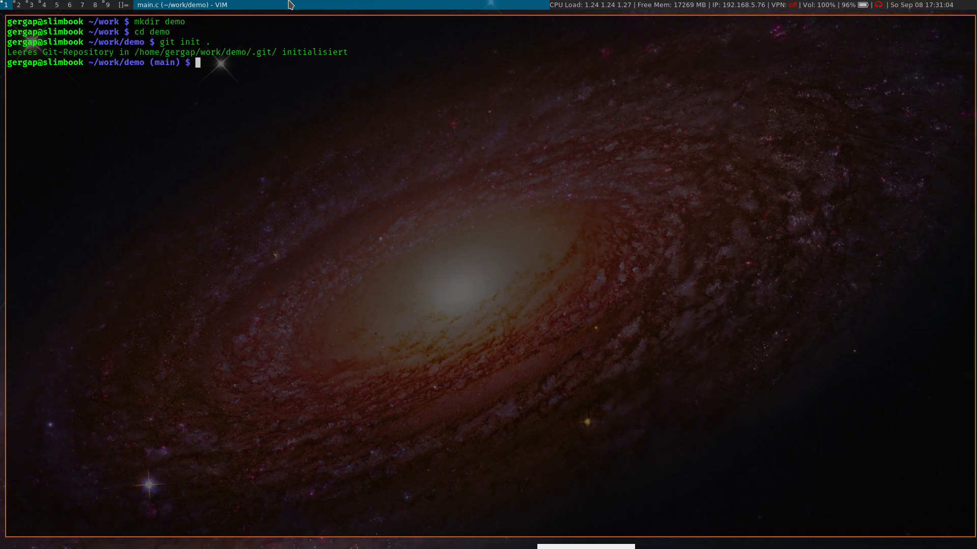
type("vi")
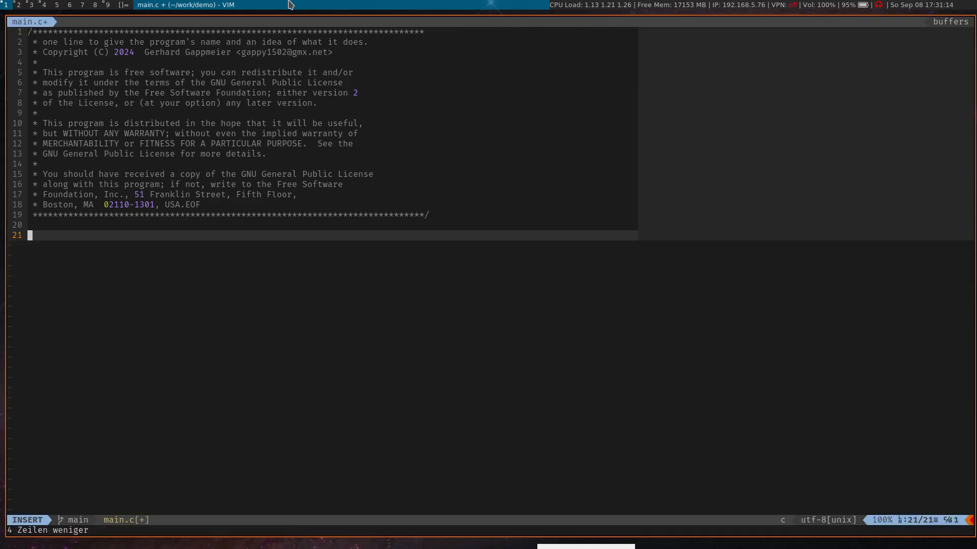
Step: Insert the GPL header and main snippet, then write a getopt while loop with a switch
type("main(int argc, const char *argv[")
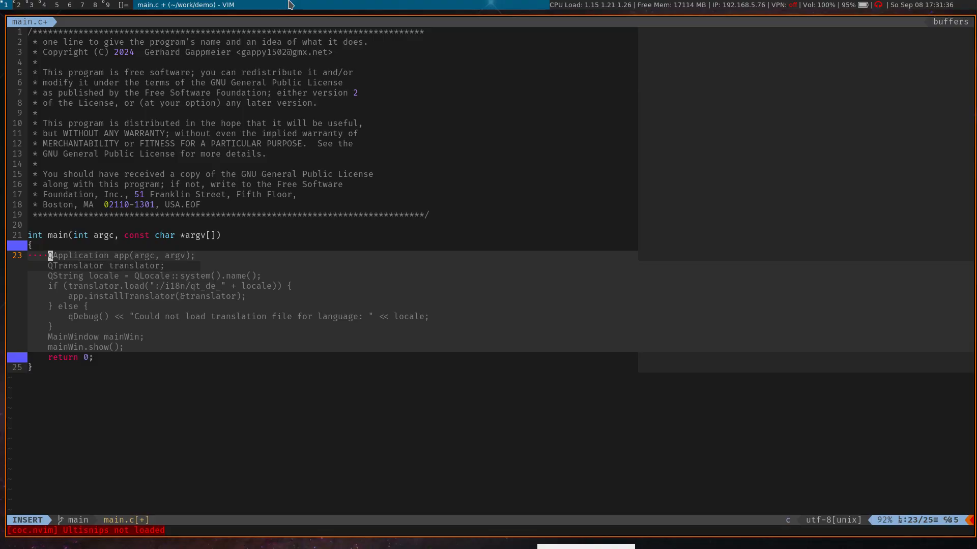
type("getopt(argc, argv, \"\")) != -1) {")
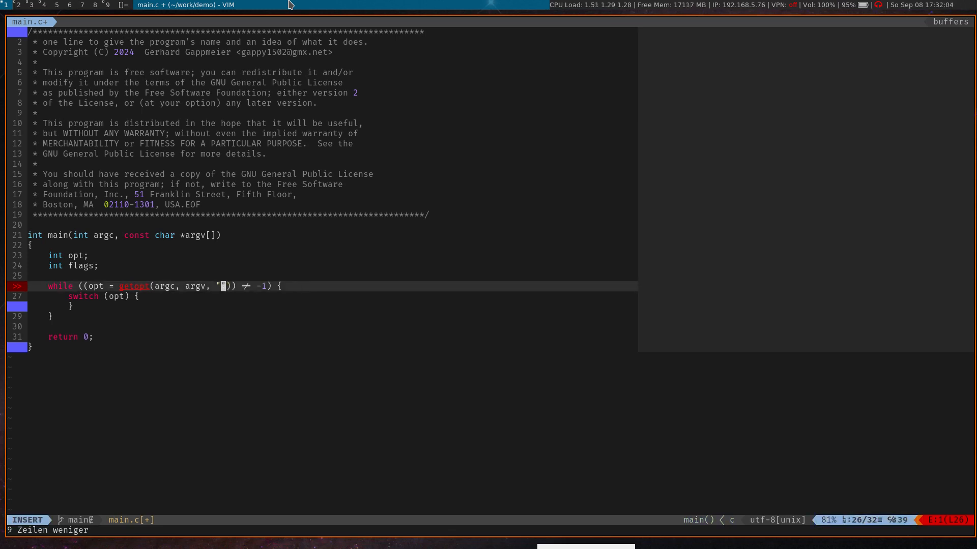
Step: Set getopt's option string to hvm:u:, save, and start replacing flags with const char *model
type("h")
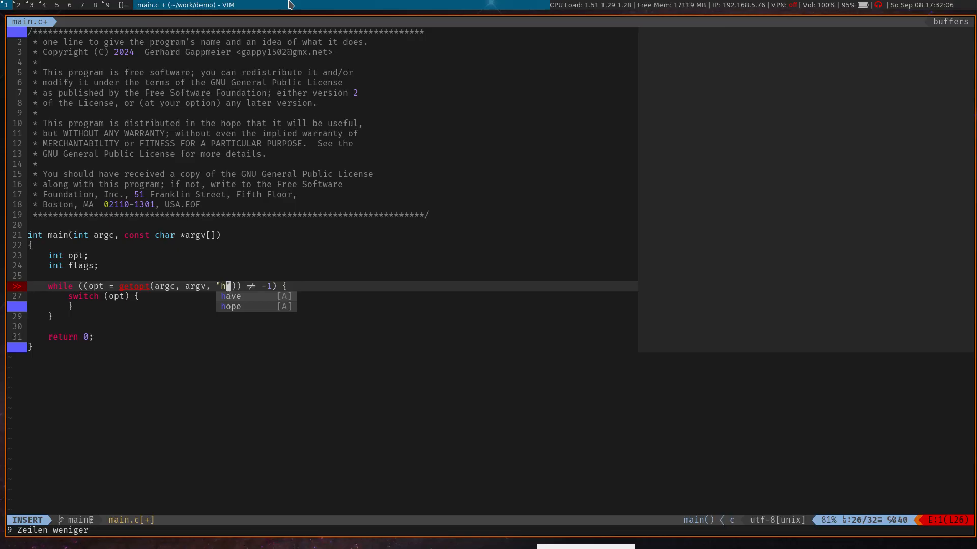
type("v")
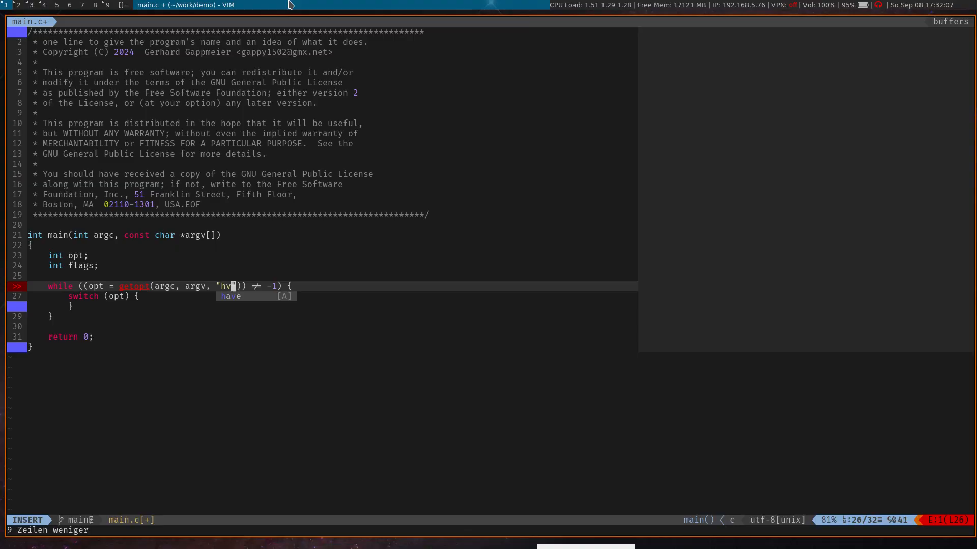
type("m")
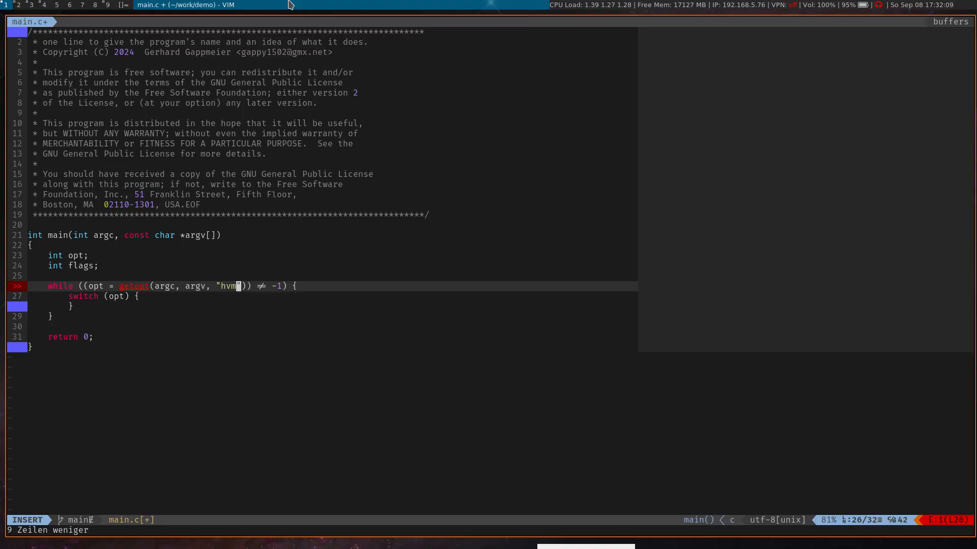
type(":")
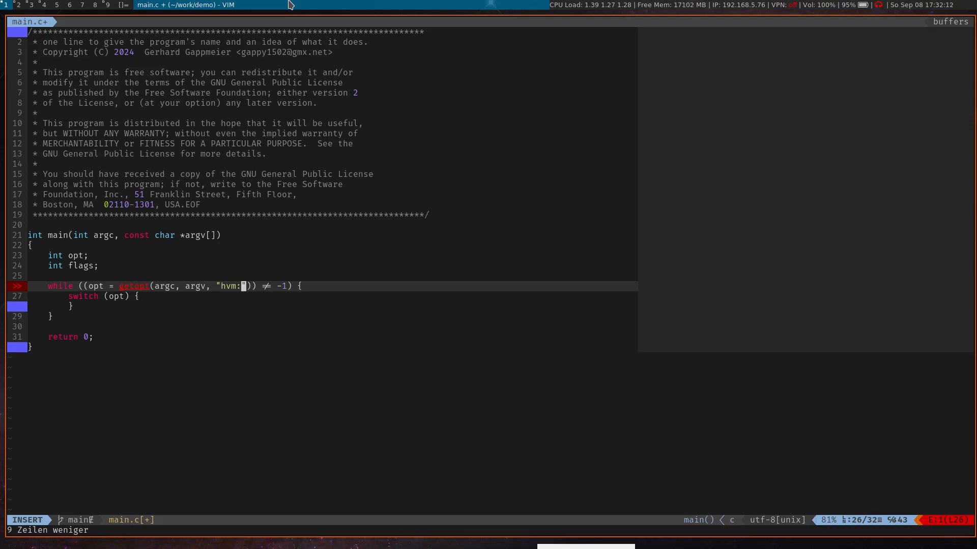
key("Escape")
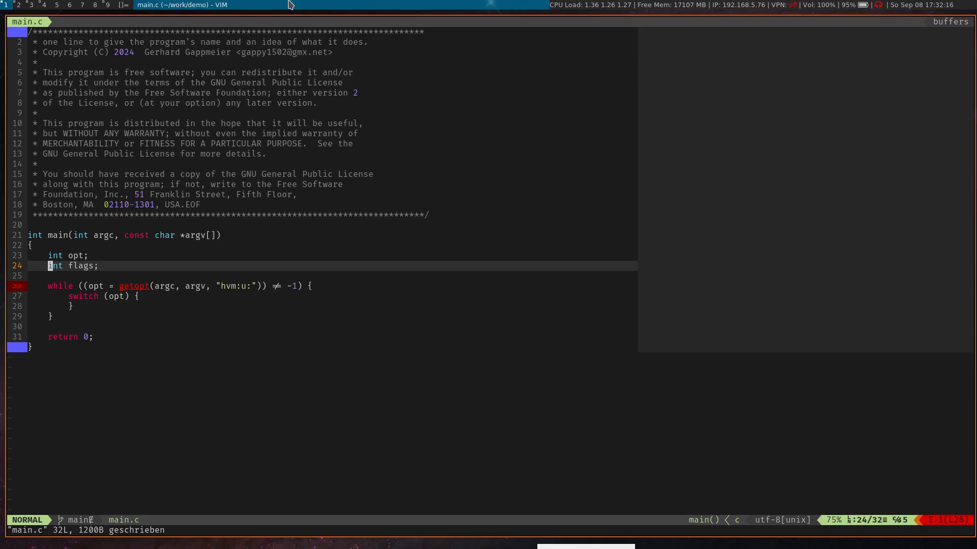
type("const char *")
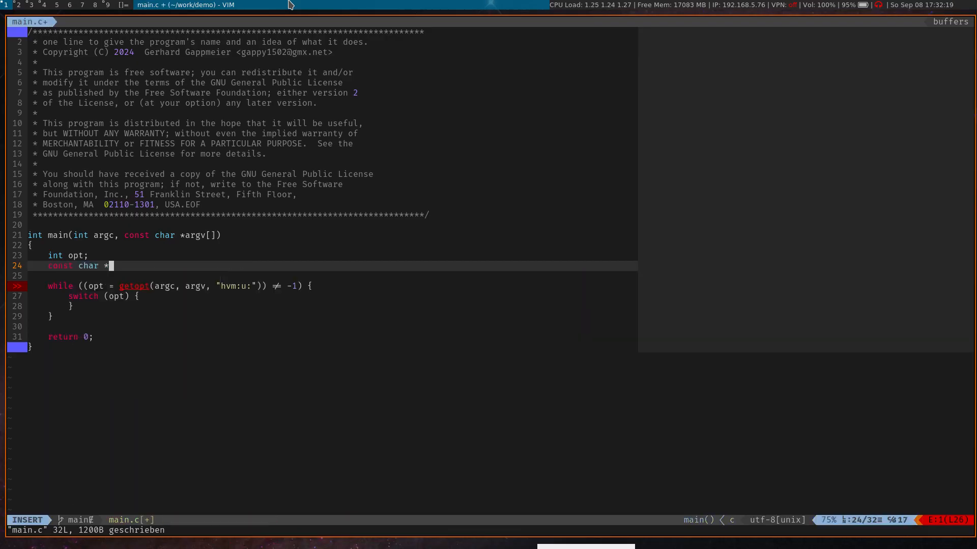
type("moedl")
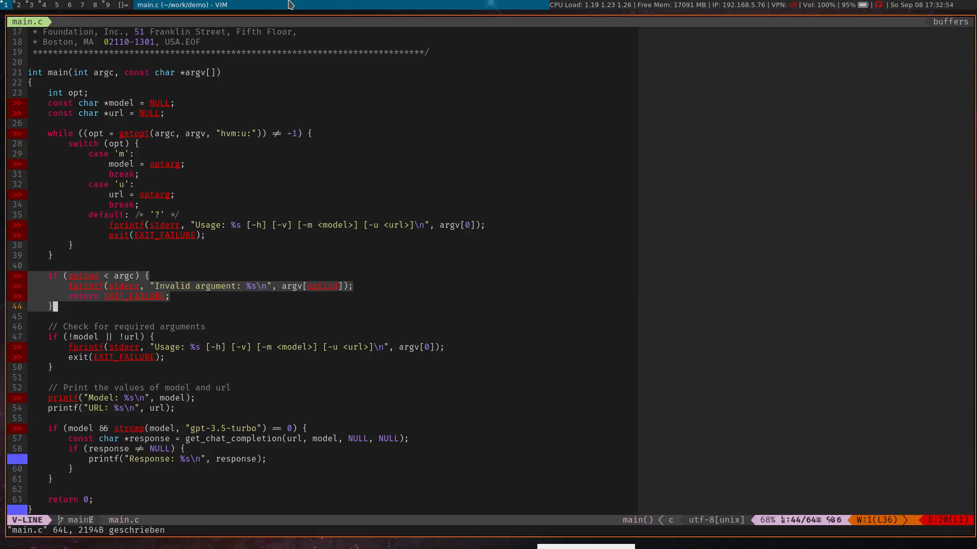
Step: Add NULL model/url pointers, m and u cases, usage errors, required-argument checks and printf output
key("Escape")
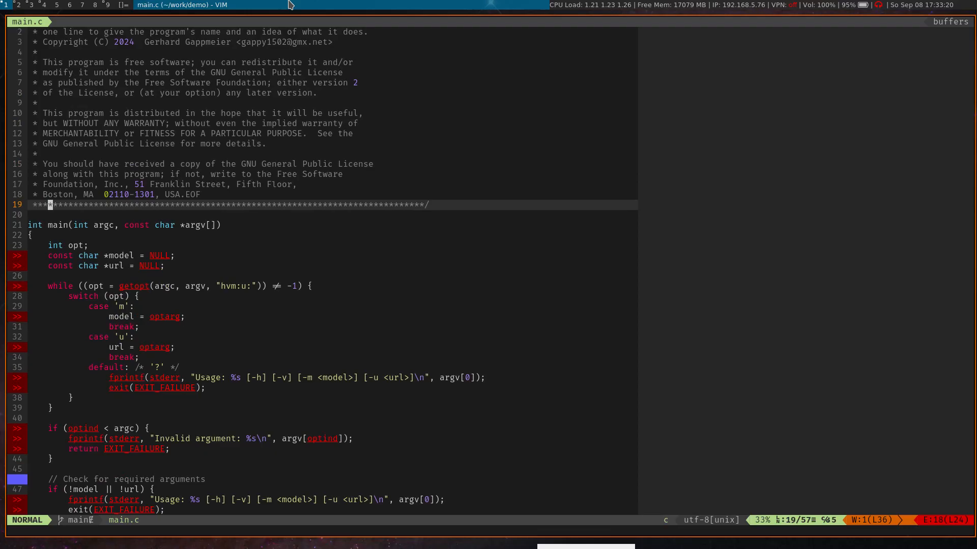
Step: Add stdio.h, stdlib.h and unistd.h includes and remove const from main's argv parameter
key("o")
type("#include <unistd.h>")
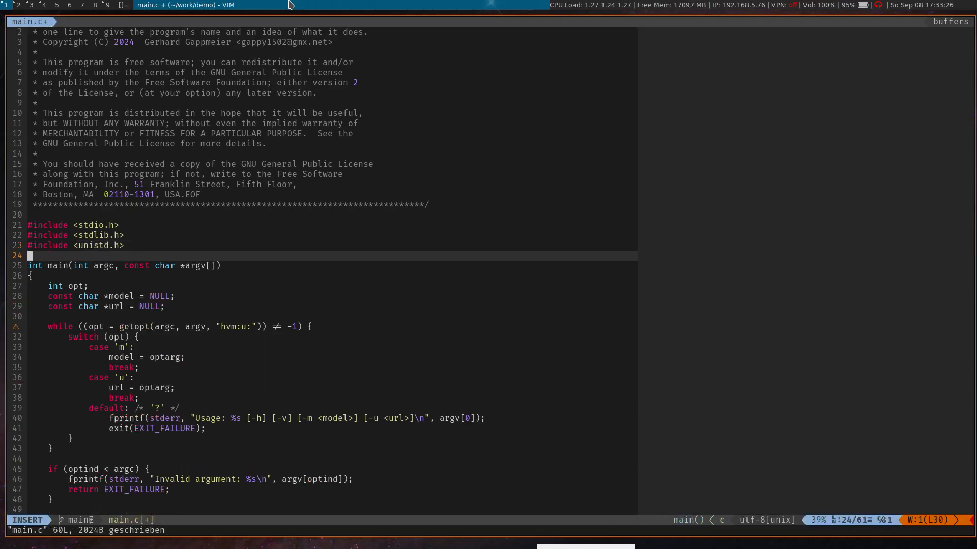
key("Escape")
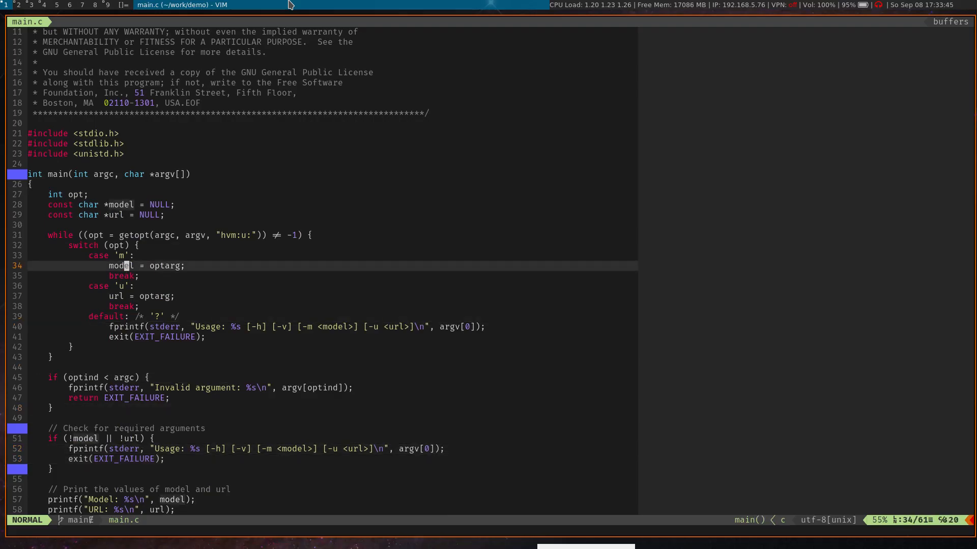
key("j")
type("void usage(")
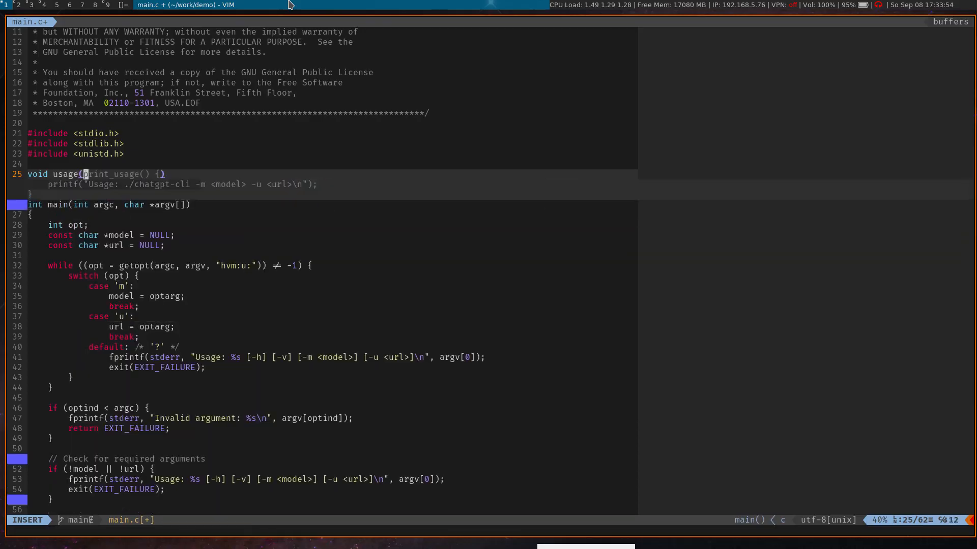
Step: Define usage(const char *progname) with fprintf and version(const char *progname) with printf above main
type("const char")
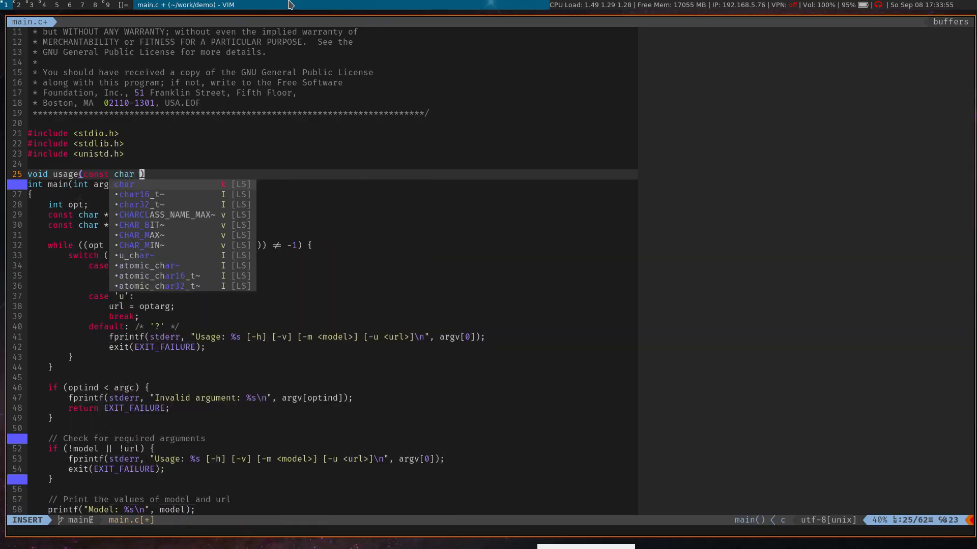
type("progname")
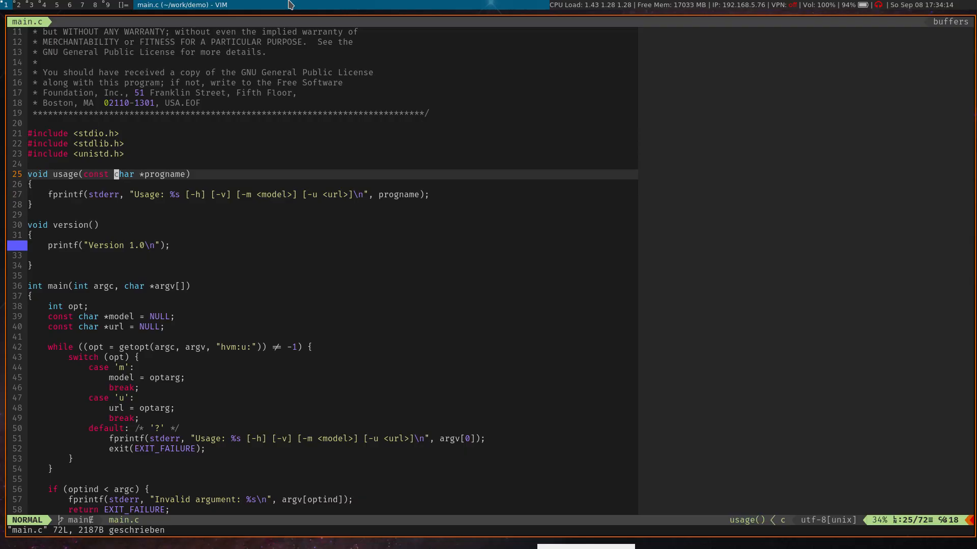
key("v")
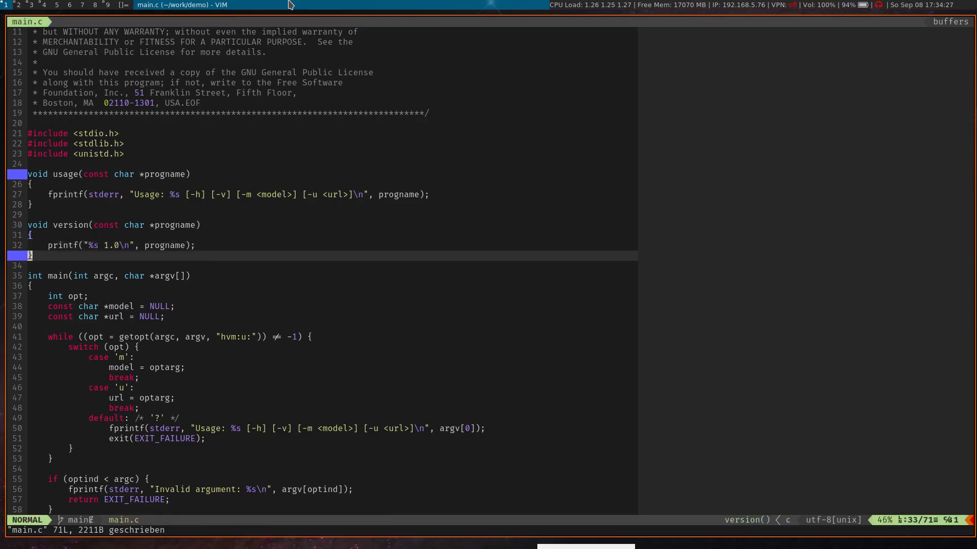
key("Up")
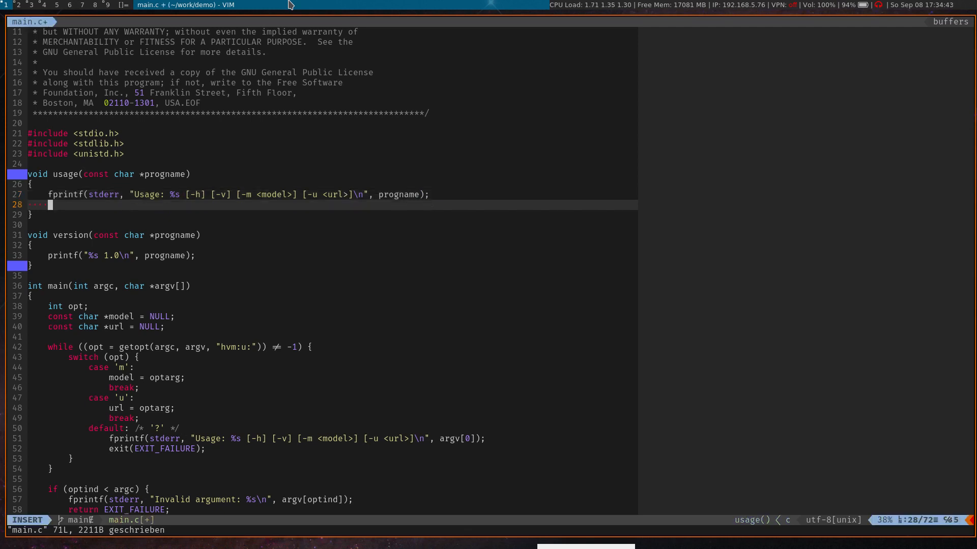
Step: Add exit(EXIT_FAILURE); to usage and exit(EXIT_SUCCESS); to version, then save
type("exit")
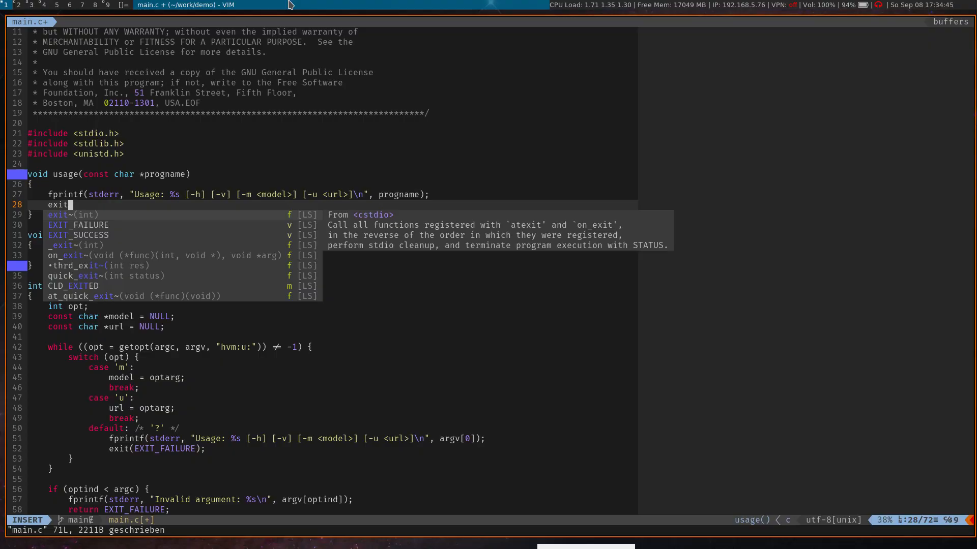
type("(EXIT_FAILURE);")
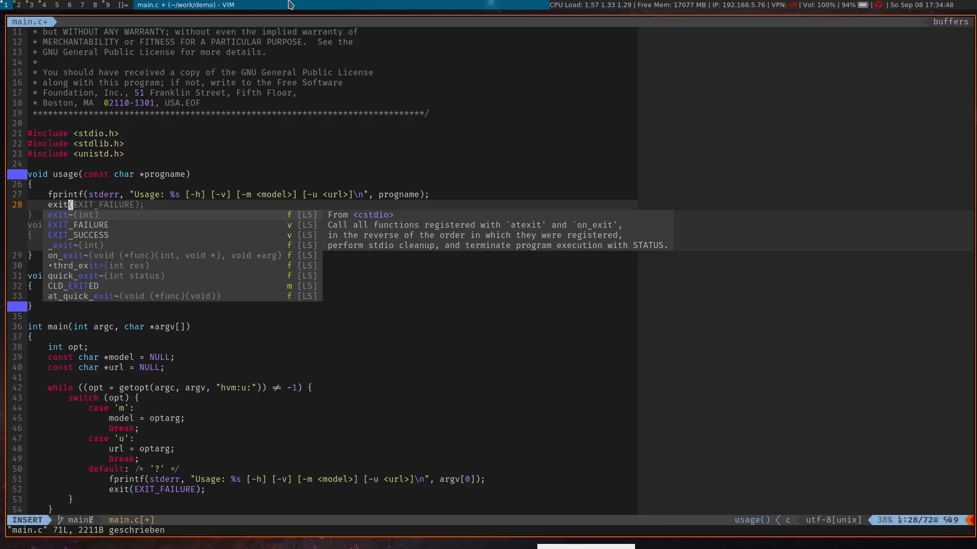
key("Escape")
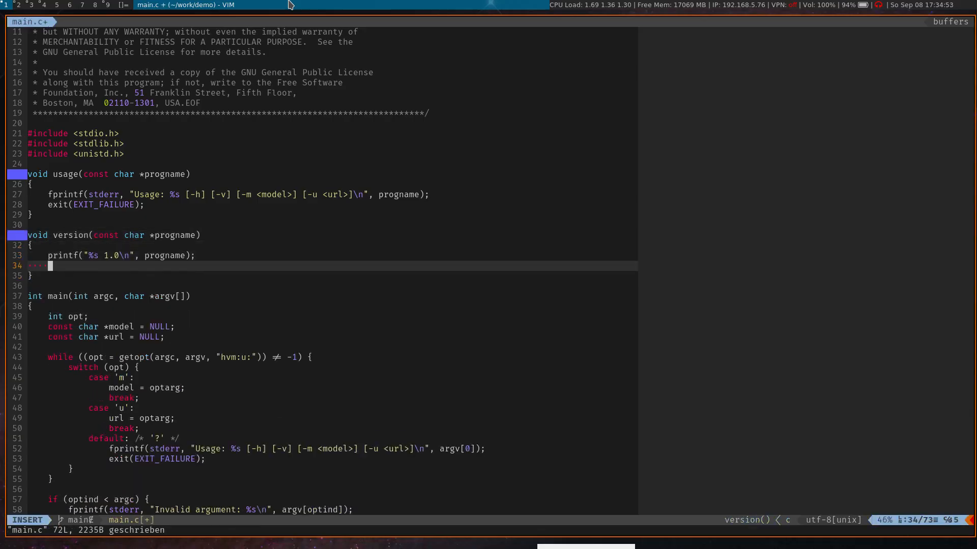
type("exit(EXIT_SUCCESS);")
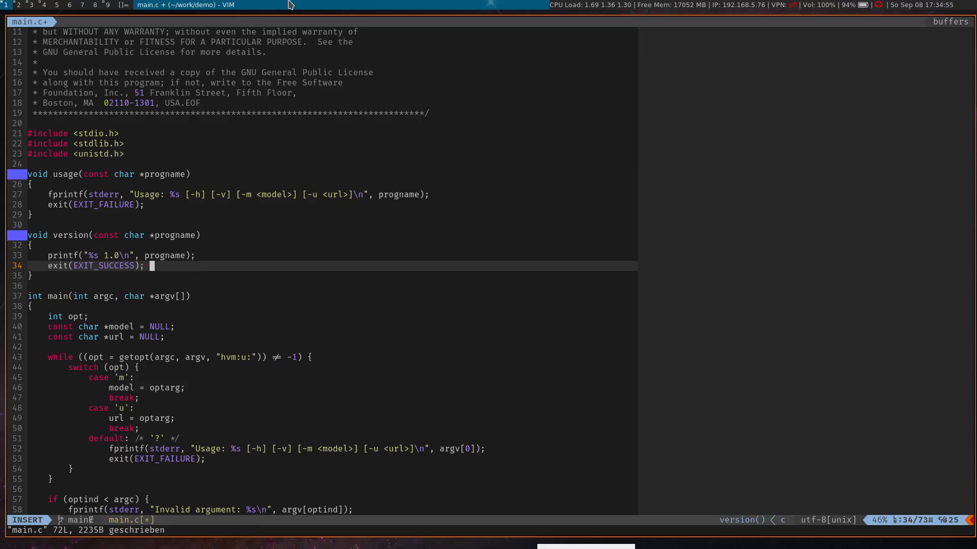
key("Escape")
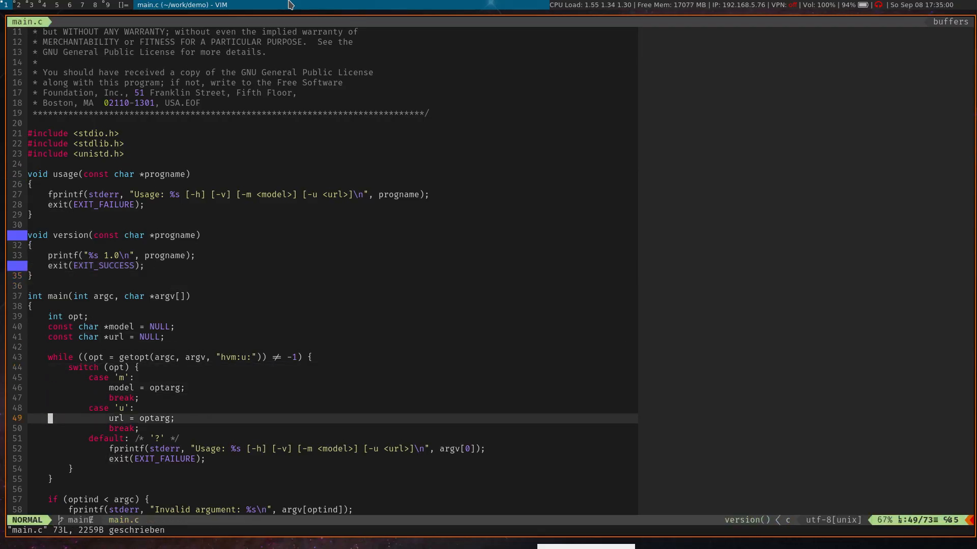
key("o")
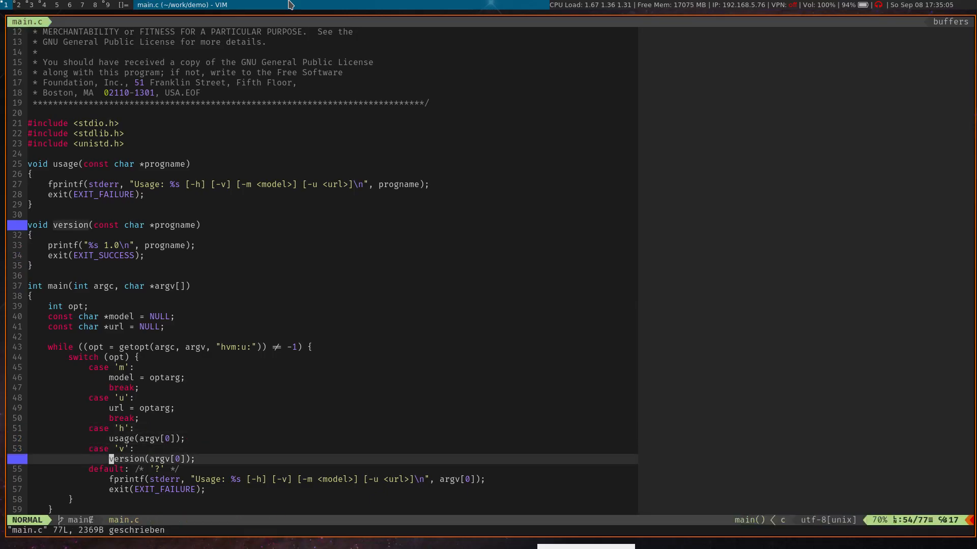
Step: Add case 'h' calling usage(argv[0]) and case 'v' calling version(argv[0]), then save
scroll("down", 3)
type("pro")
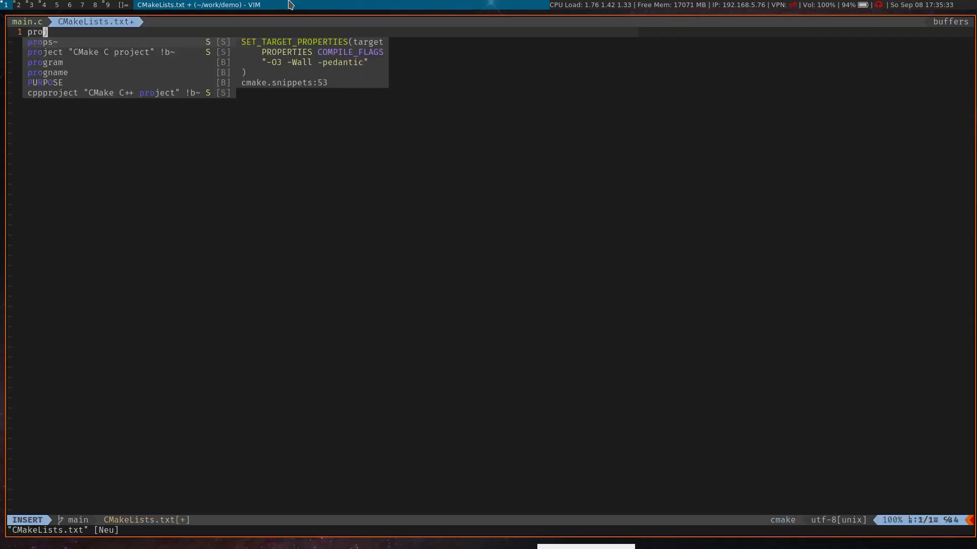
Step: Expand the CMake project snippet for demo built from main.c, save, and build with ninja
type("ect")
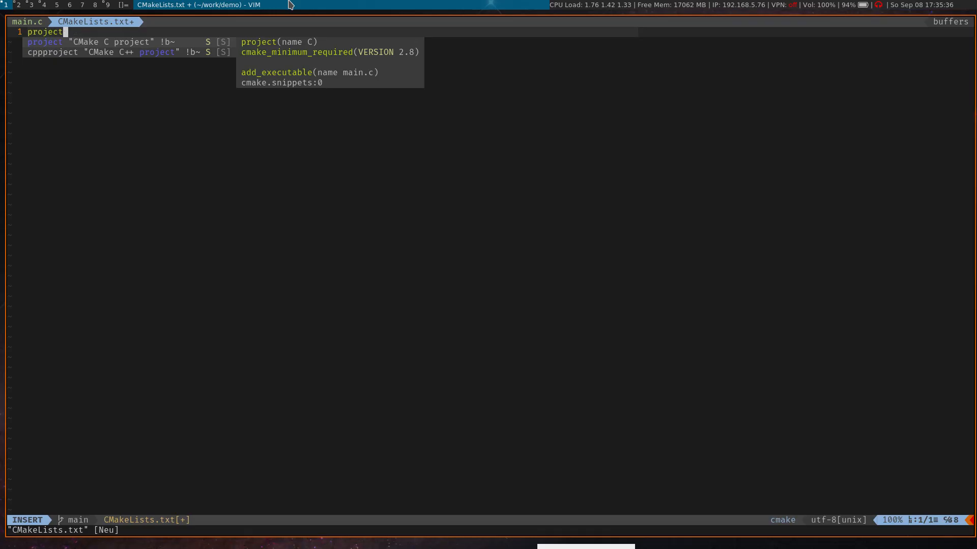
key("Tab")
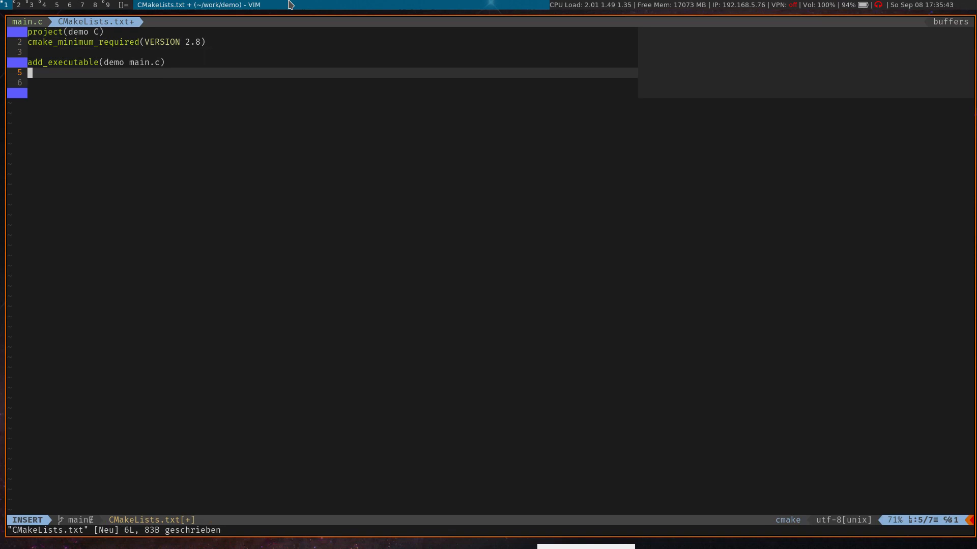
type("install")
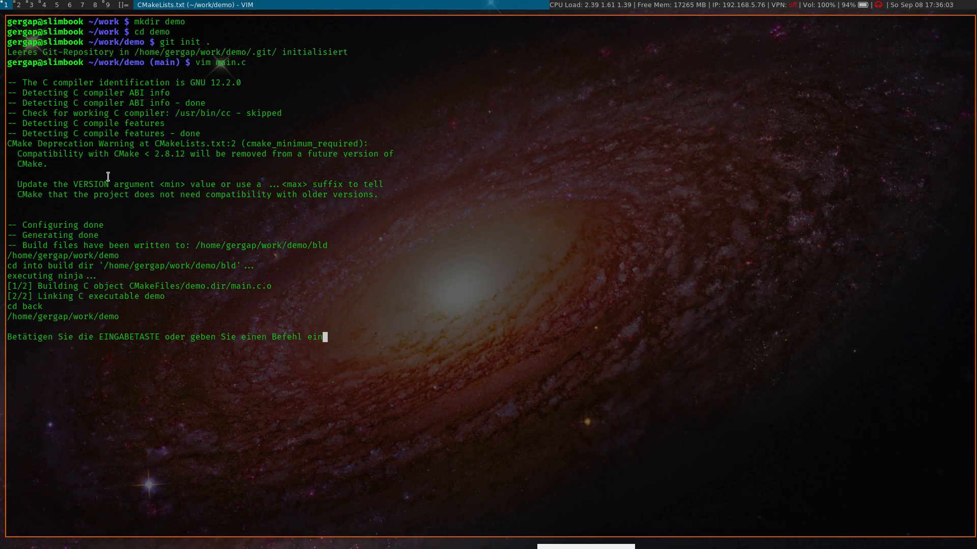
Step: Add install(TARGETS demo DESTINATION bin), rebuild, quit Vim, and list the bld output with tree
left_click_drag(93, 153, 199, 153)
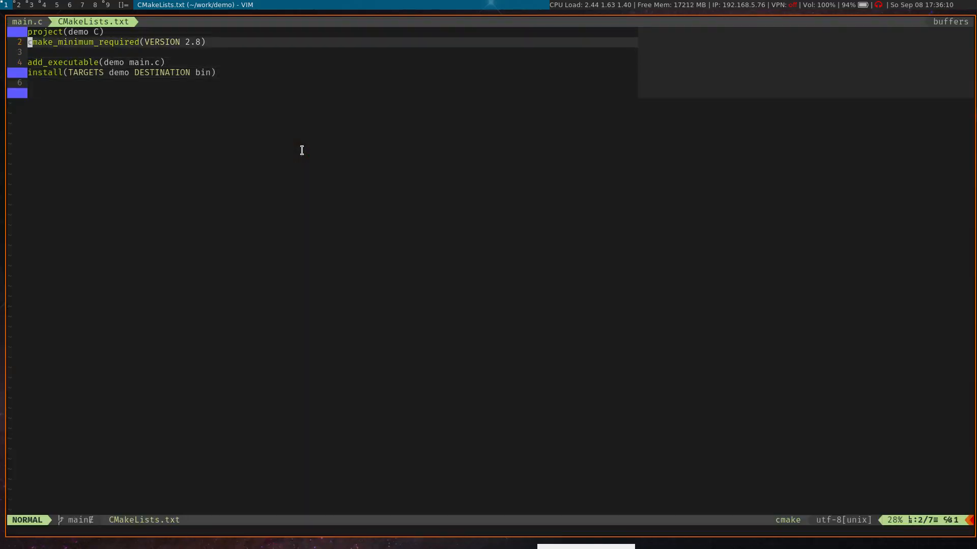
key("x")
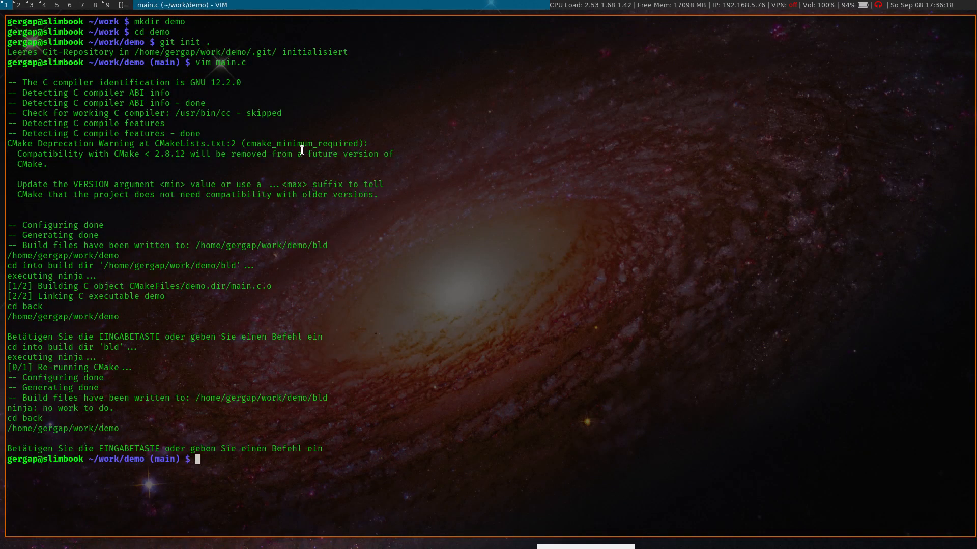
type("tree")
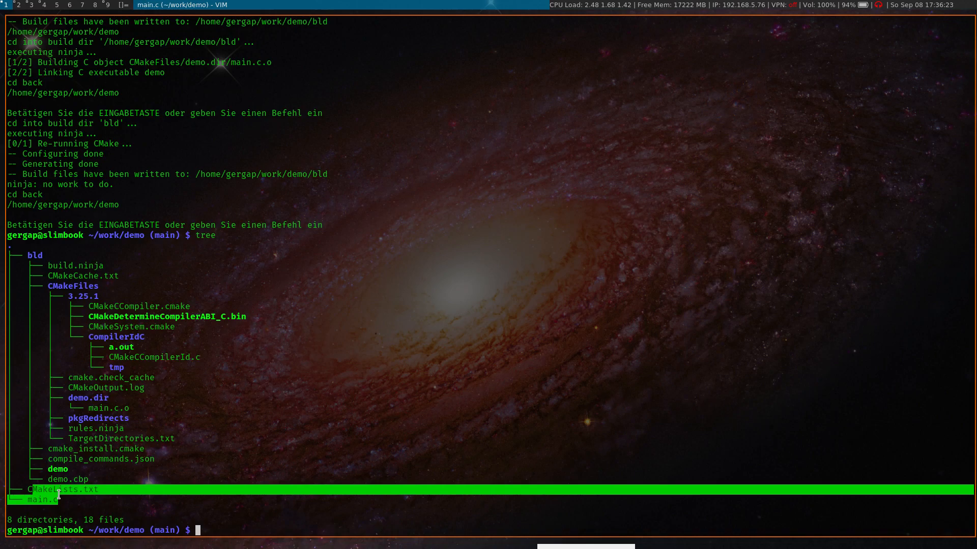
Step: List ~/work/demo with tree and select compile_commands.json in the bld folder output
key("Down")
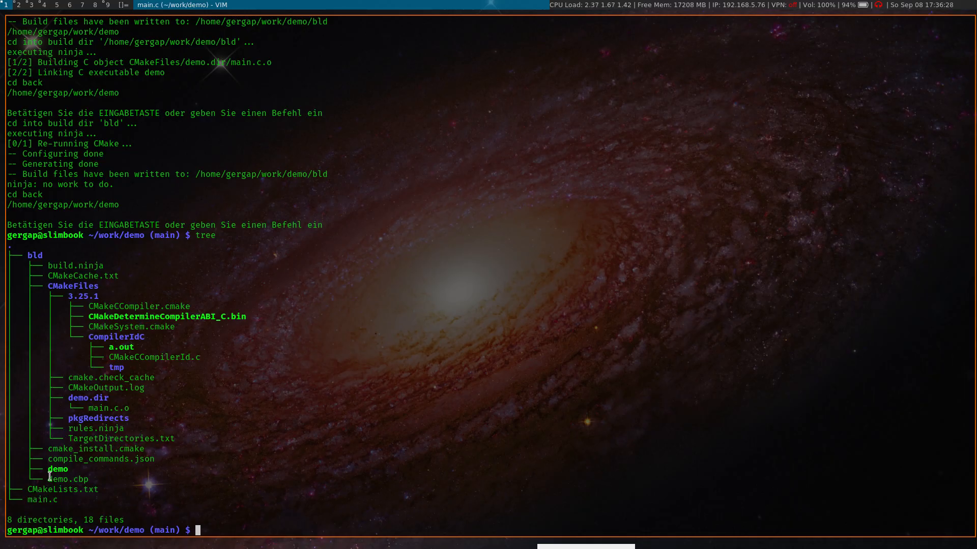
double_click(67, 479)
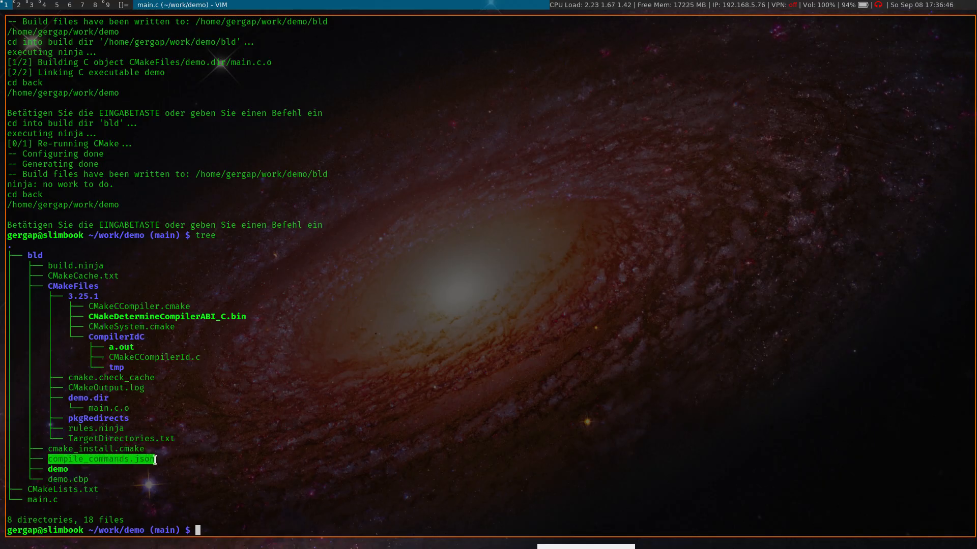
mouse_move(212, 432)
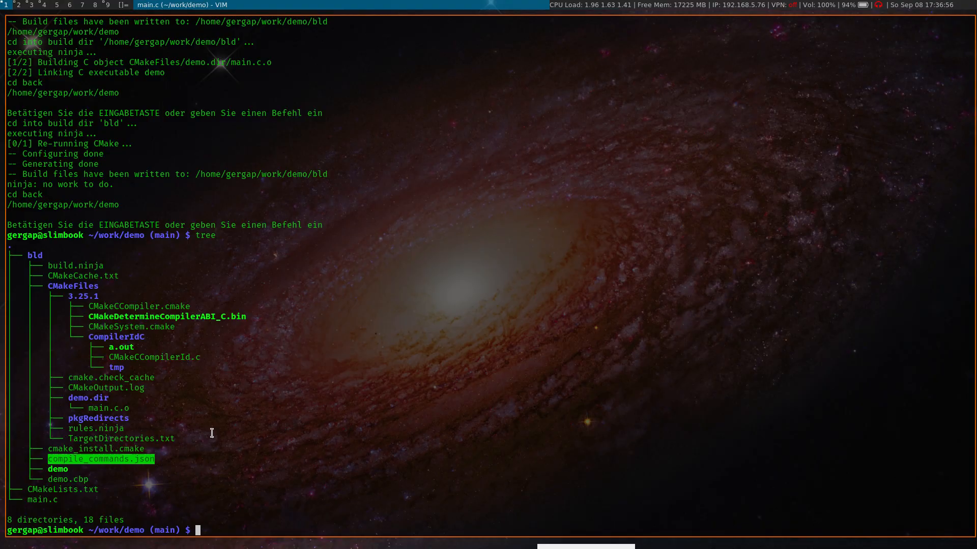
Step: Symlink bld/compile_commands.json into the project, then commit main.c and CMakeLists.txt as 'initial commit'
type("ln -s")
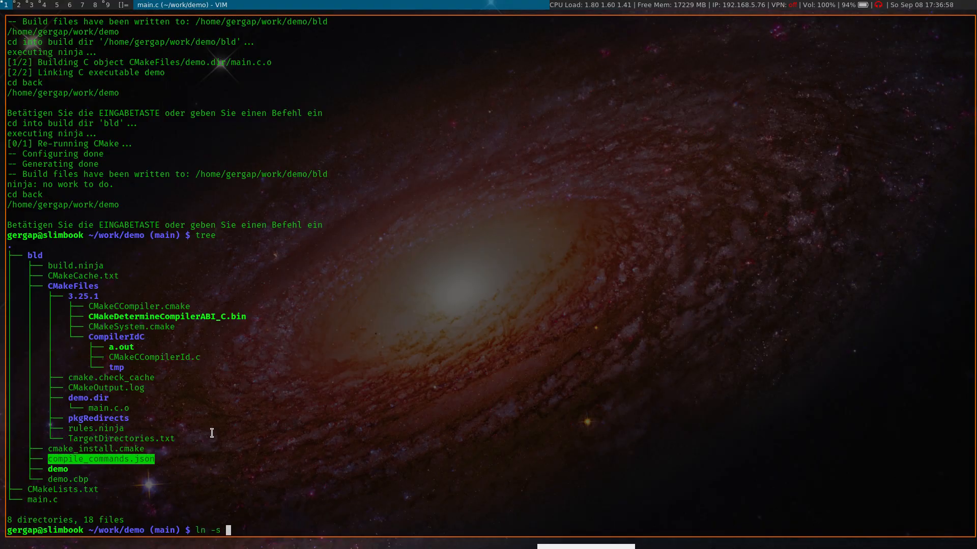
type("bld/vompile_commands.json")
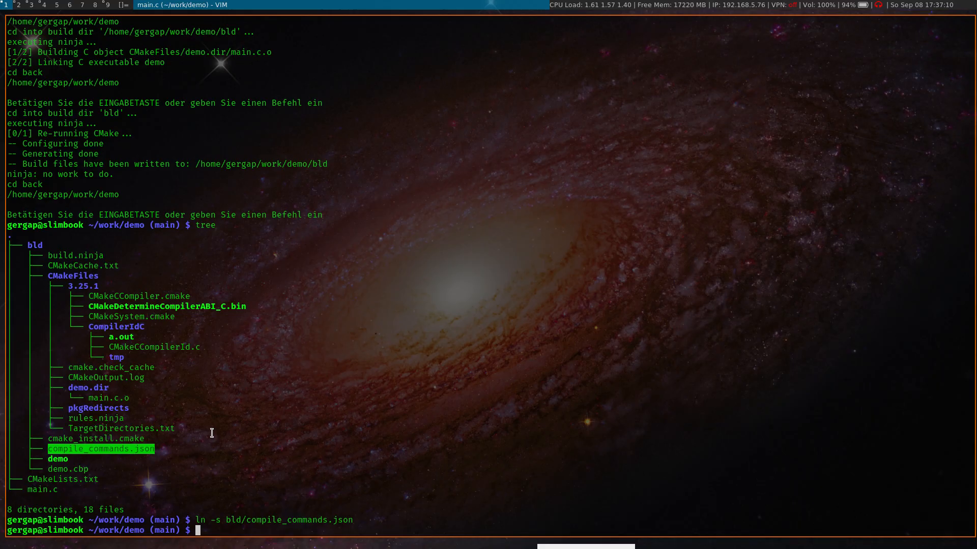
type("git add main.c")
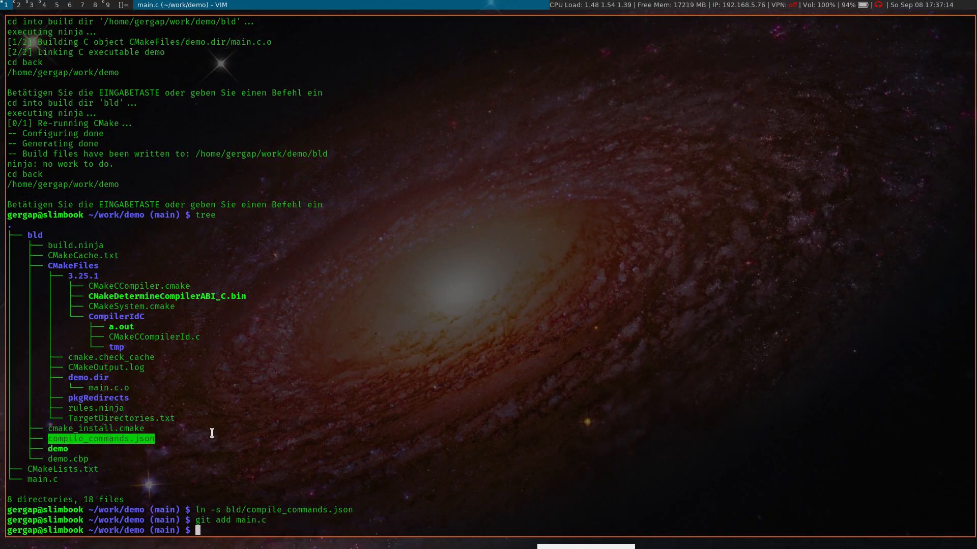
type("git add CMakeLists.txt")
type("git commit -m")
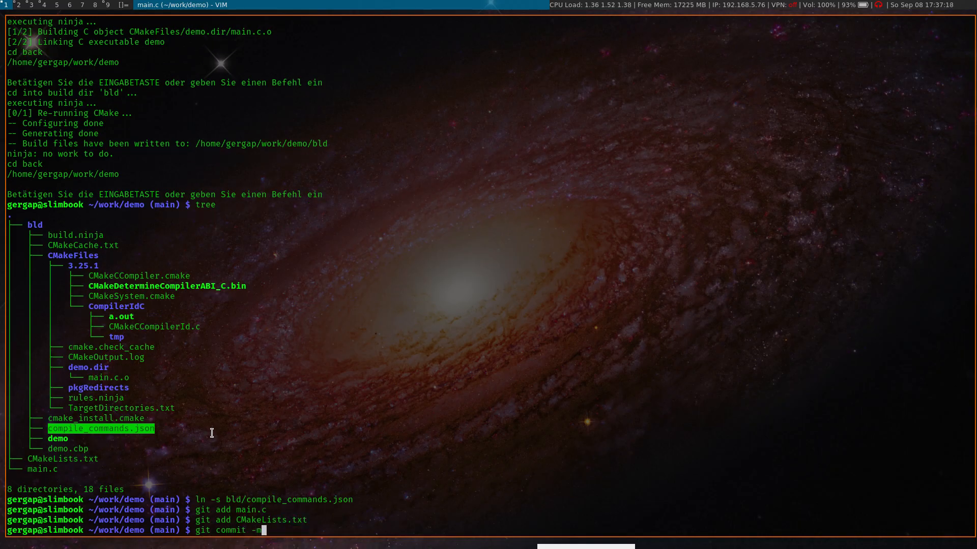
type("'initialcomm")
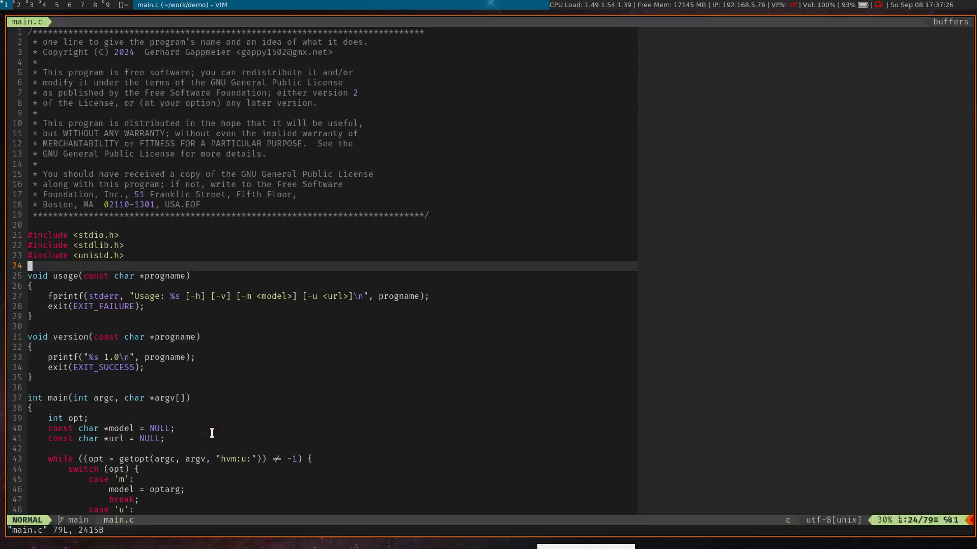
Step: Run the built demo with :CMake run, showing its usage message and exit status 1
type(":CMake")
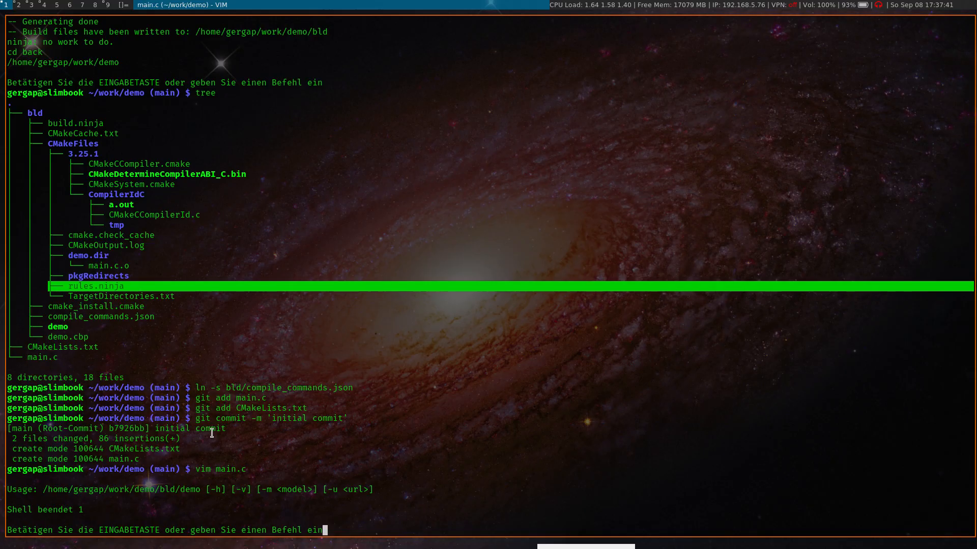
mouse_move(21, 489)
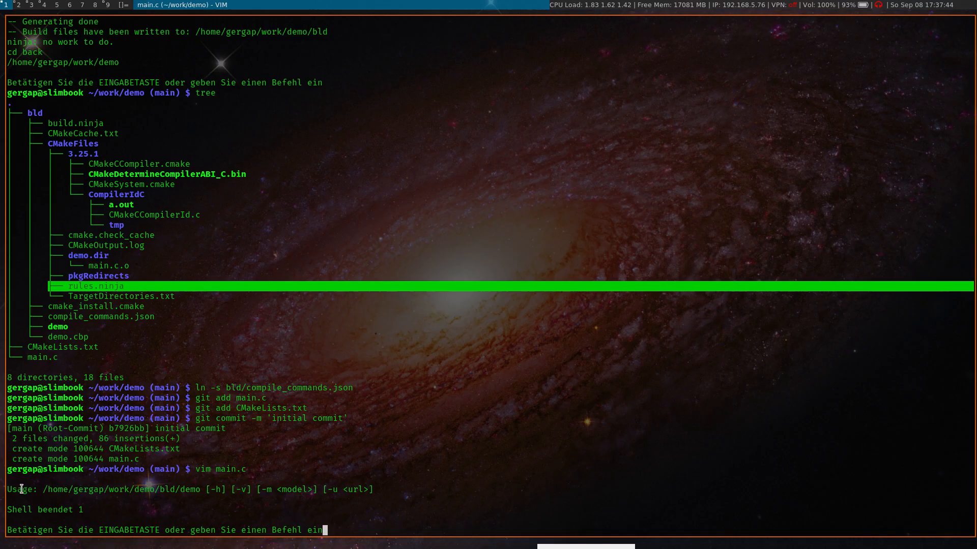
mouse_move(305, 489)
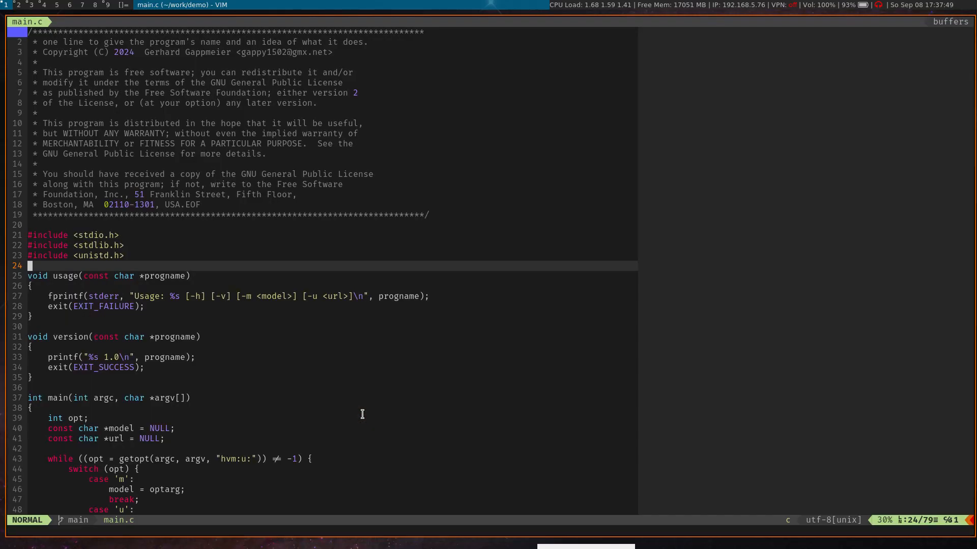
scroll("down", 3)
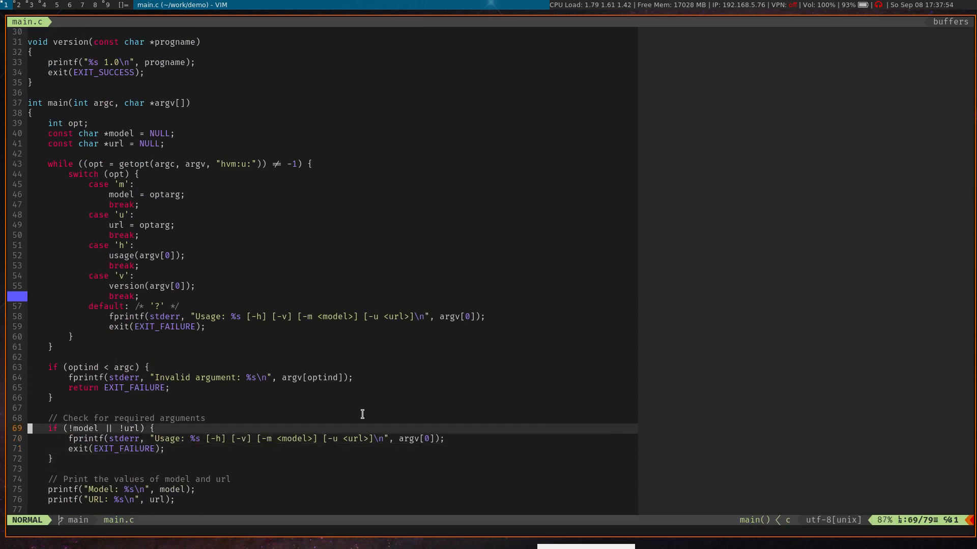
key("V")
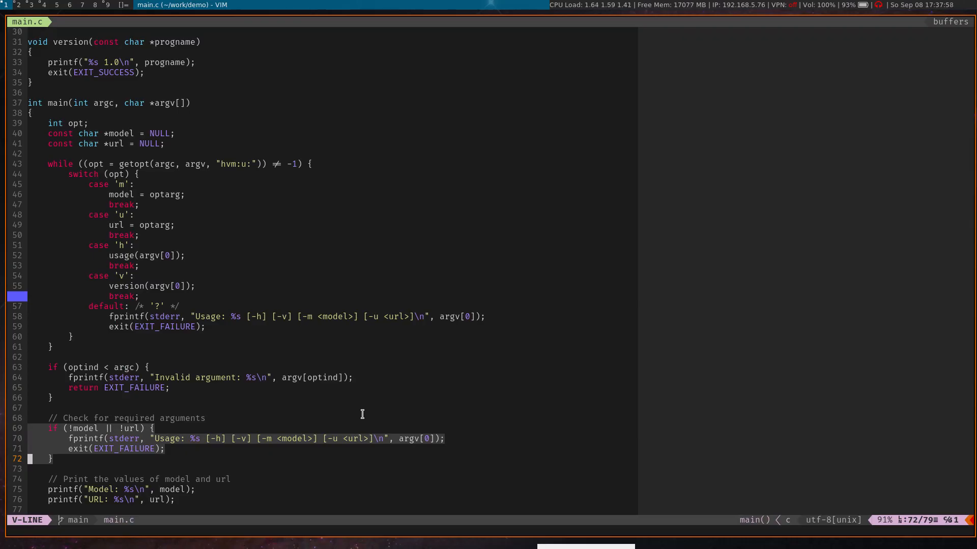
key("Escape")
type(":let")
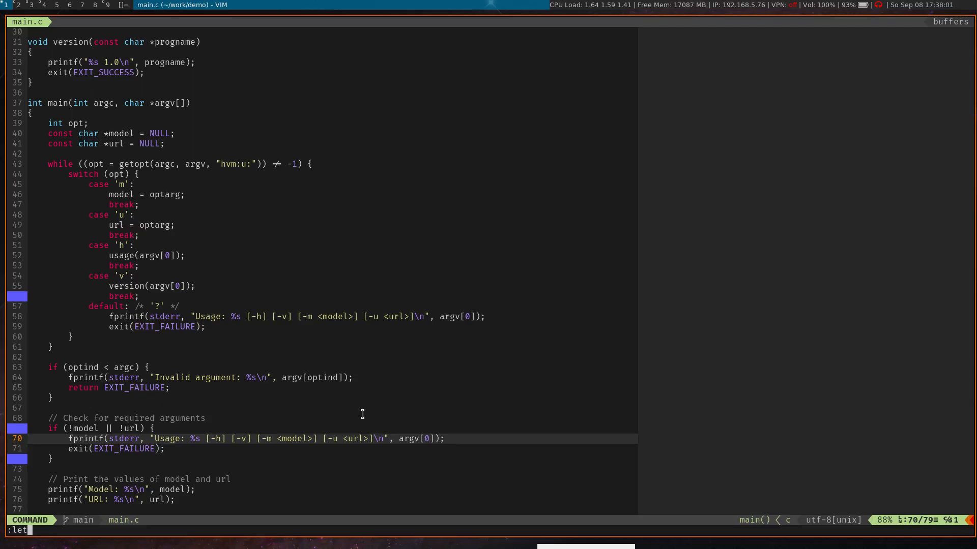
type("g:args")
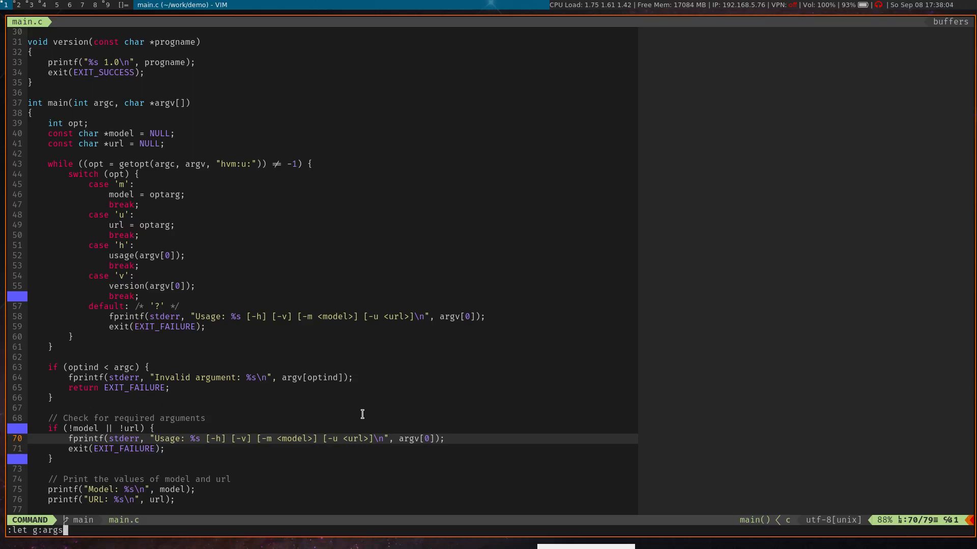
type("'")
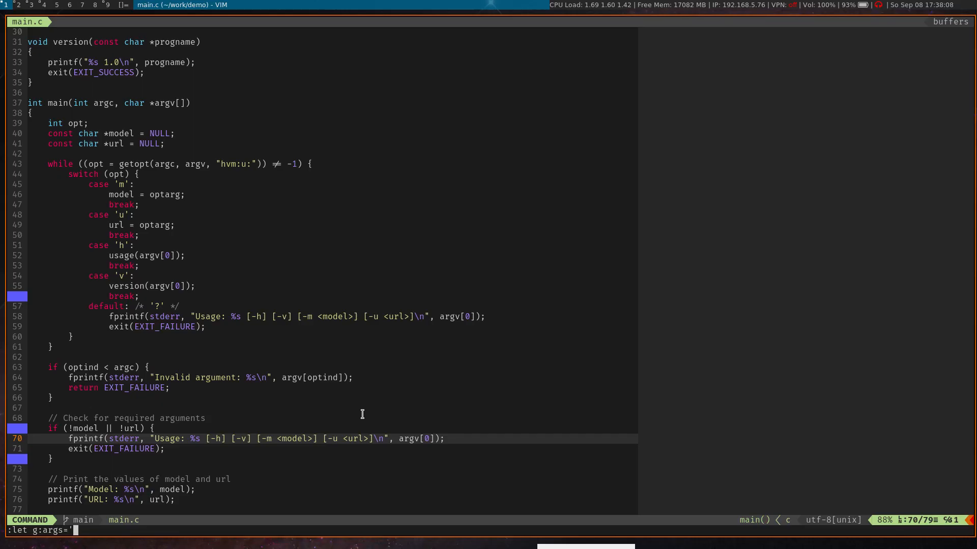
type("-m")
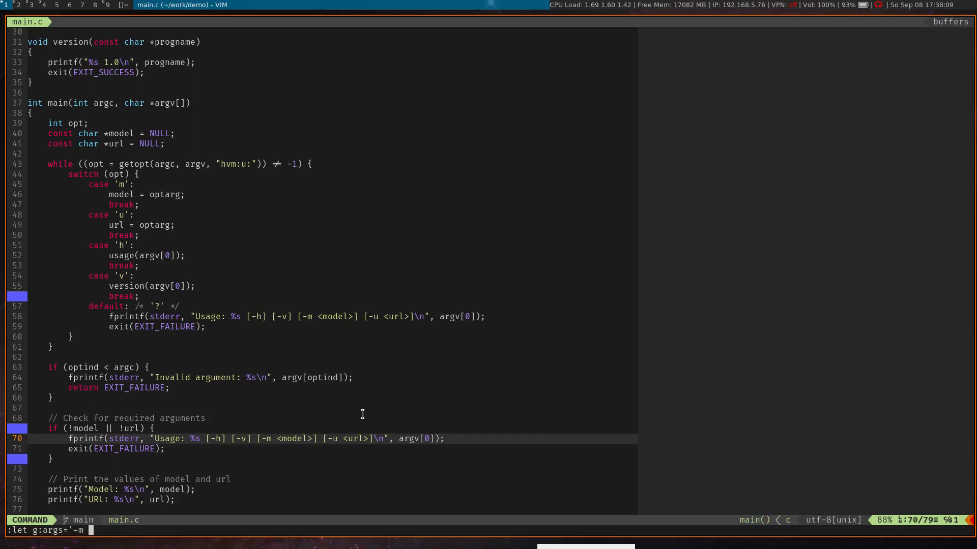
type("test -u")
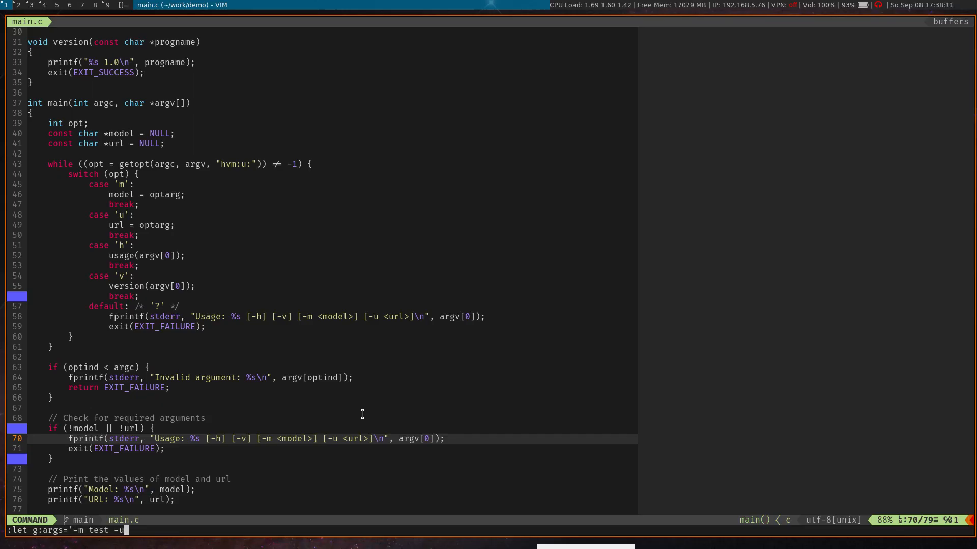
type("http://")
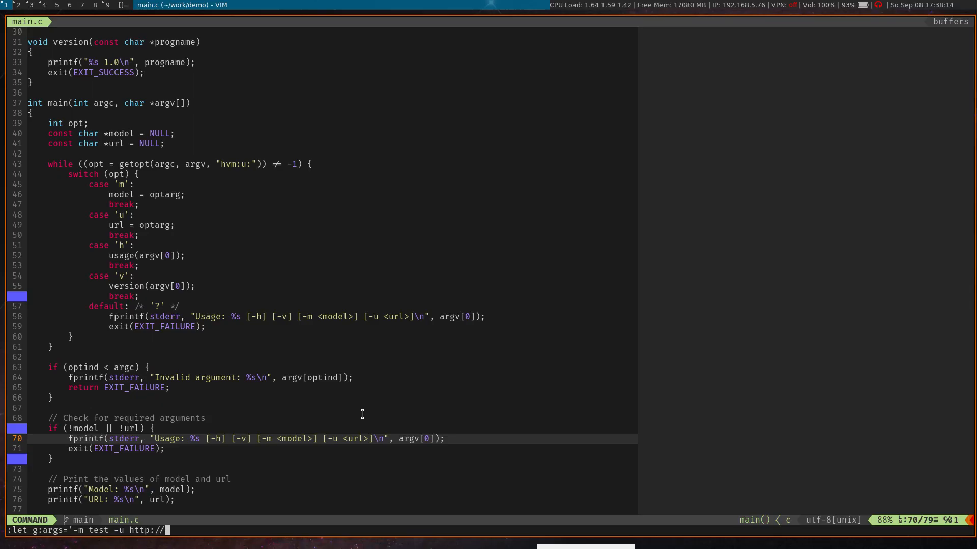
type("demo.com")
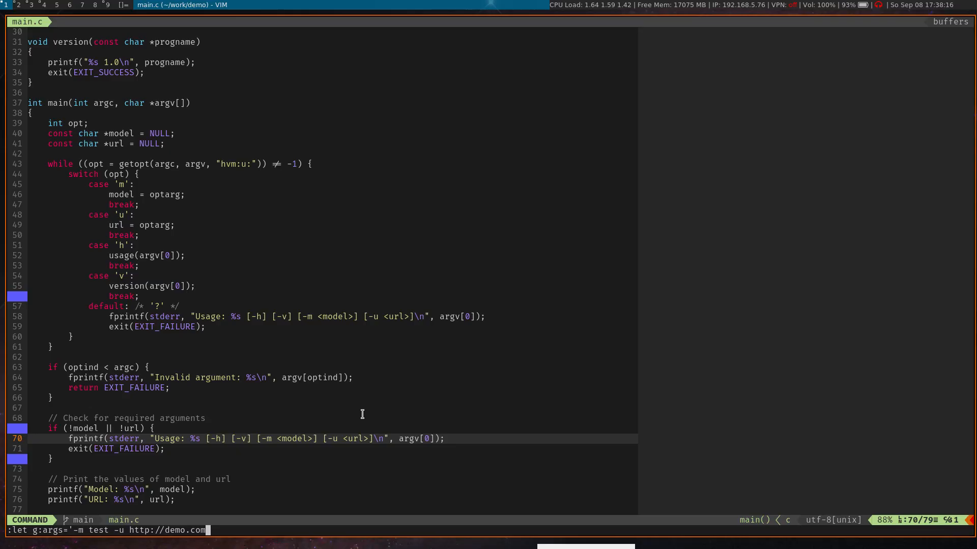